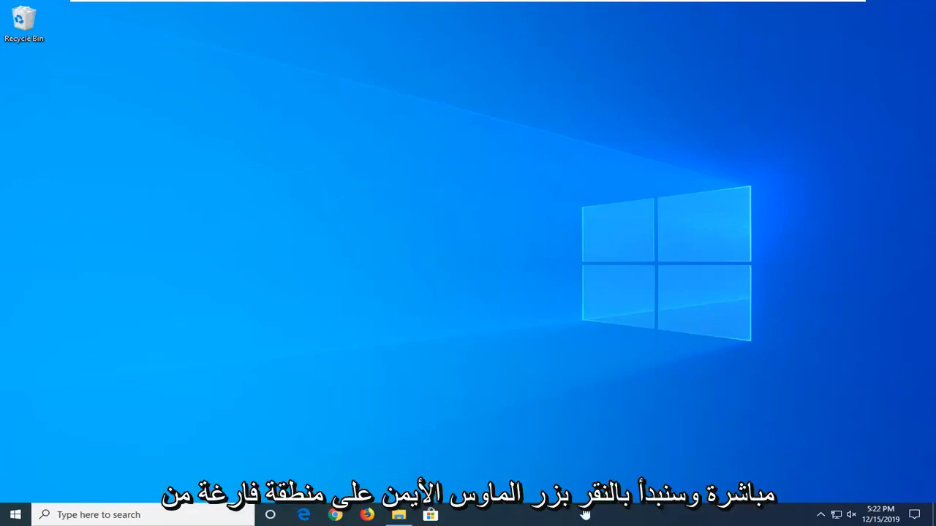
Launch Task Manager from the taskbar and end the Windows Explorer process
right_click(585, 515)
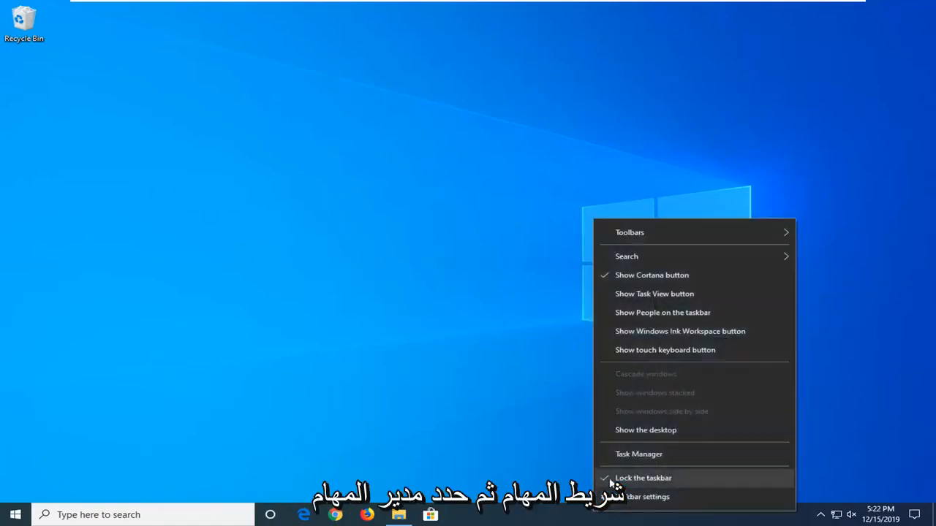
left_click(633, 461)
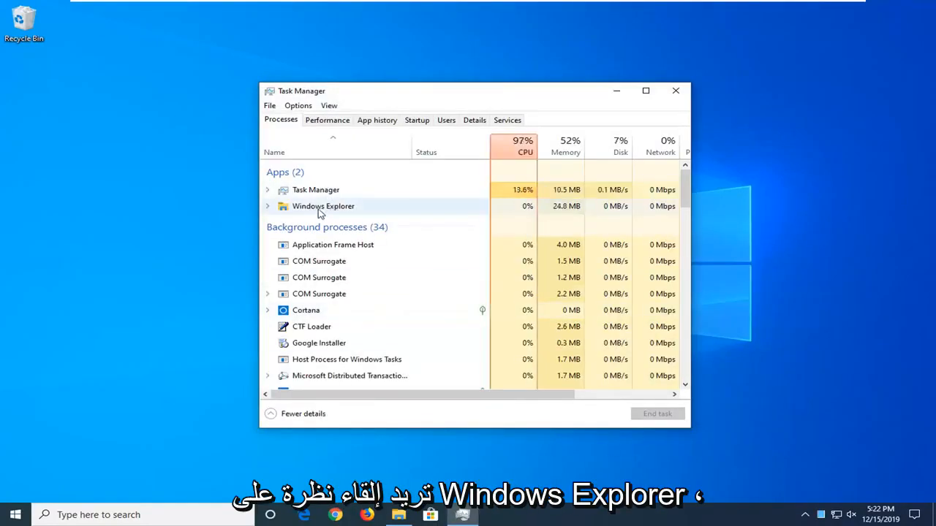
right_click(323, 207)
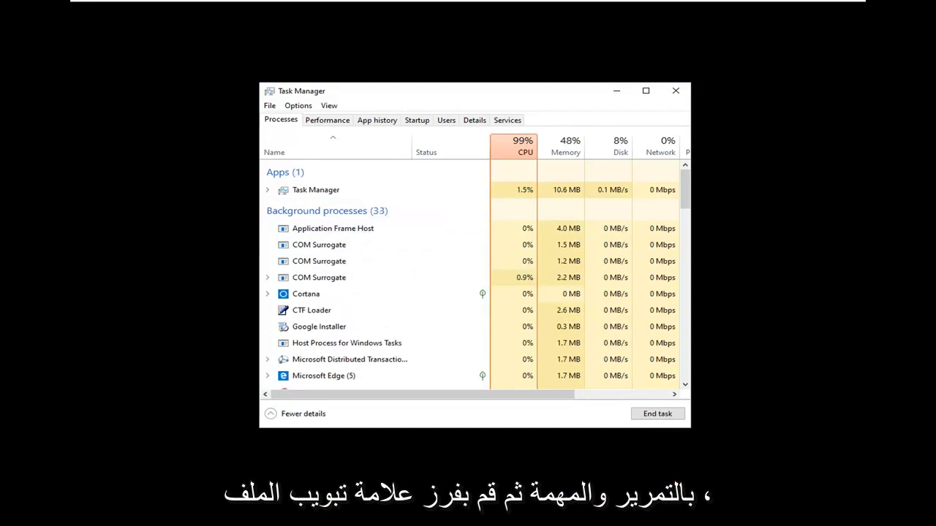
Run 'explorer' as a new task with administrative privileges
left_click(269, 105)
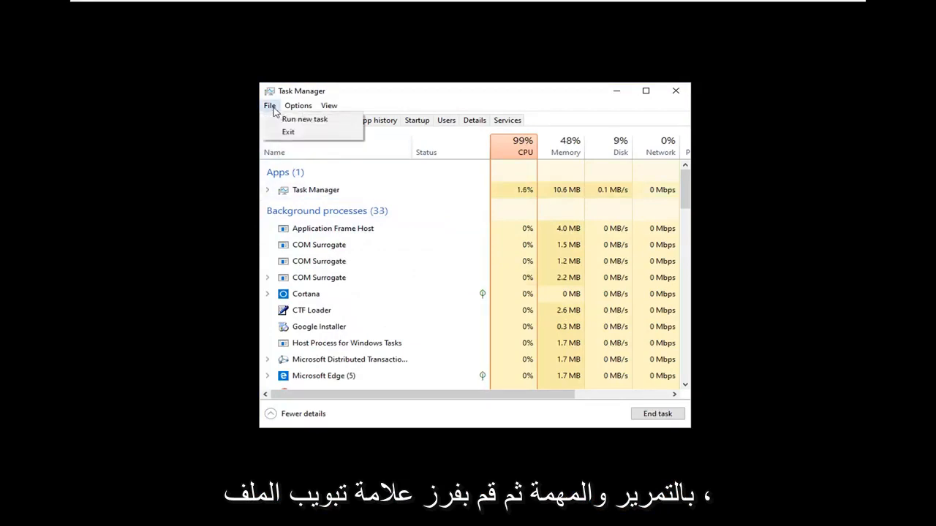
left_click(304, 118)
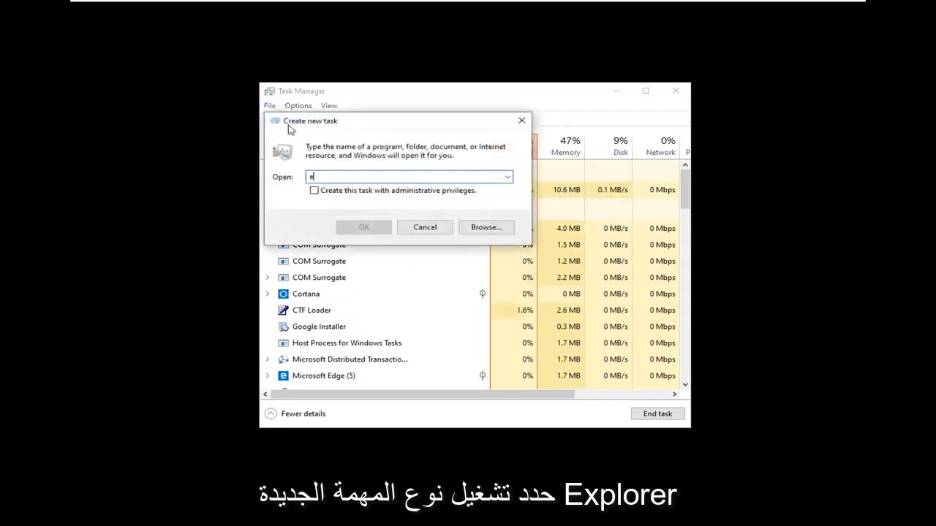
type("xplorer")
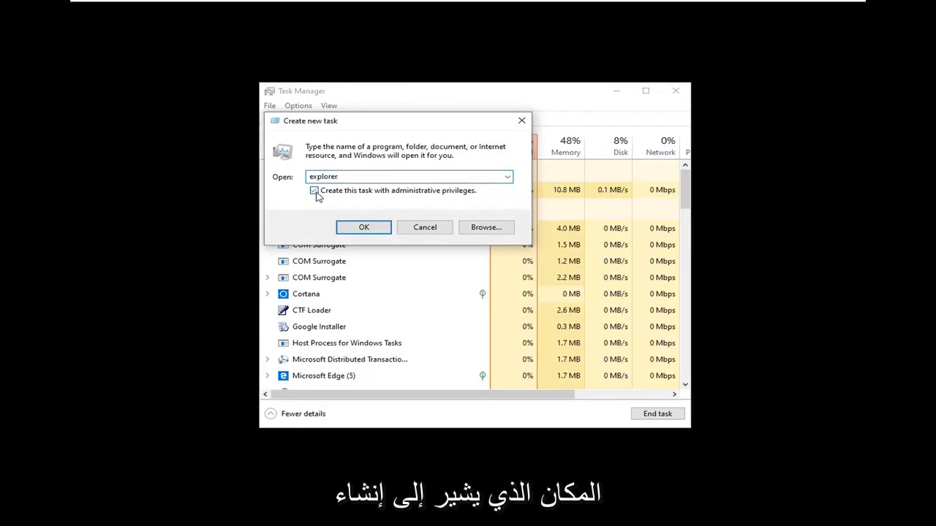
left_click(314, 190)
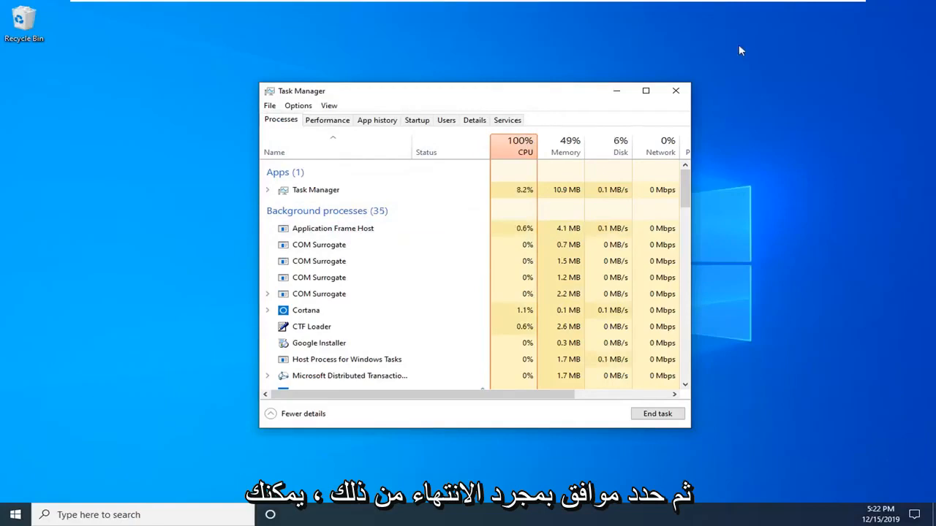
Close Task Manager and search the Start menu for 'control panel'
left_click(675, 91)
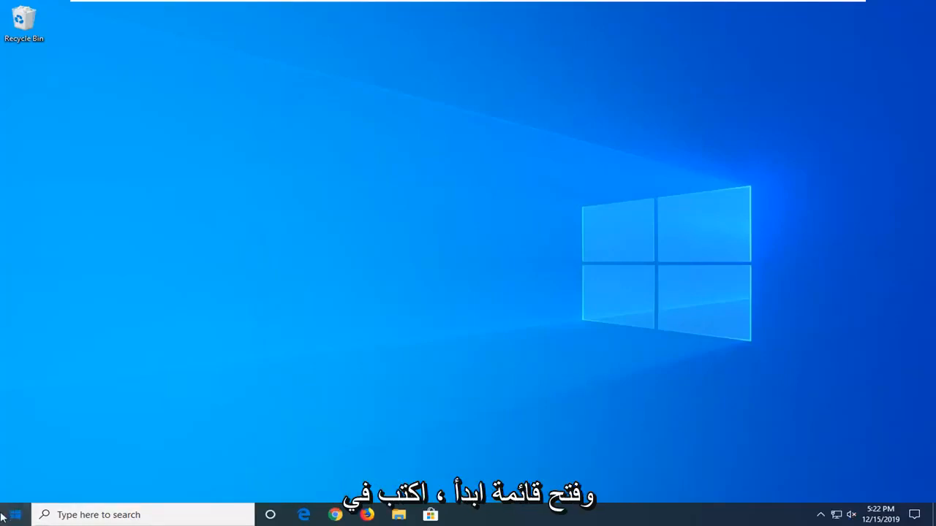
type("control")
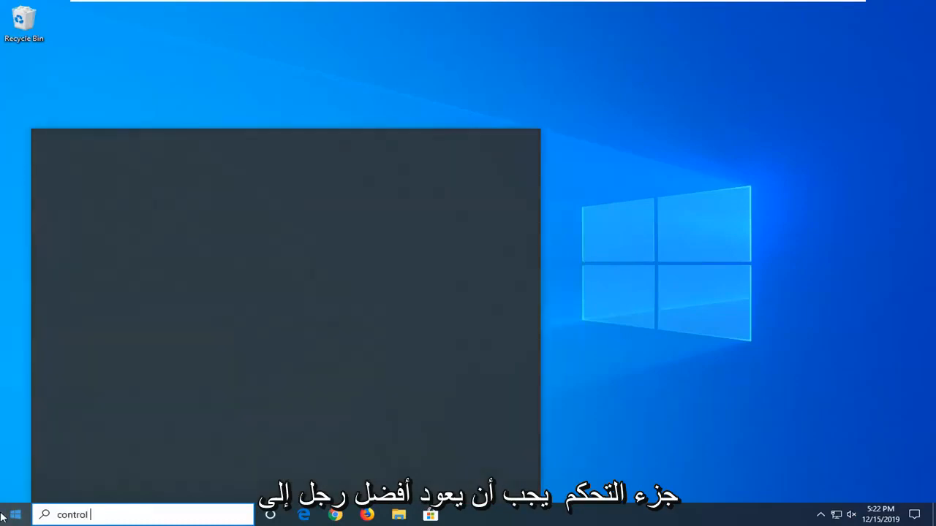
type("panel")
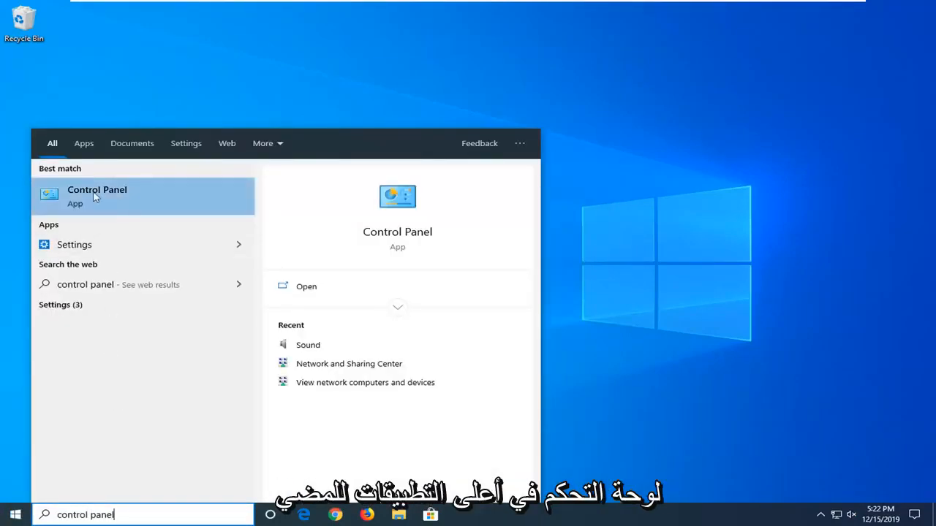
Open Control Panel and switch its view to Large icons
left_click(96, 196)
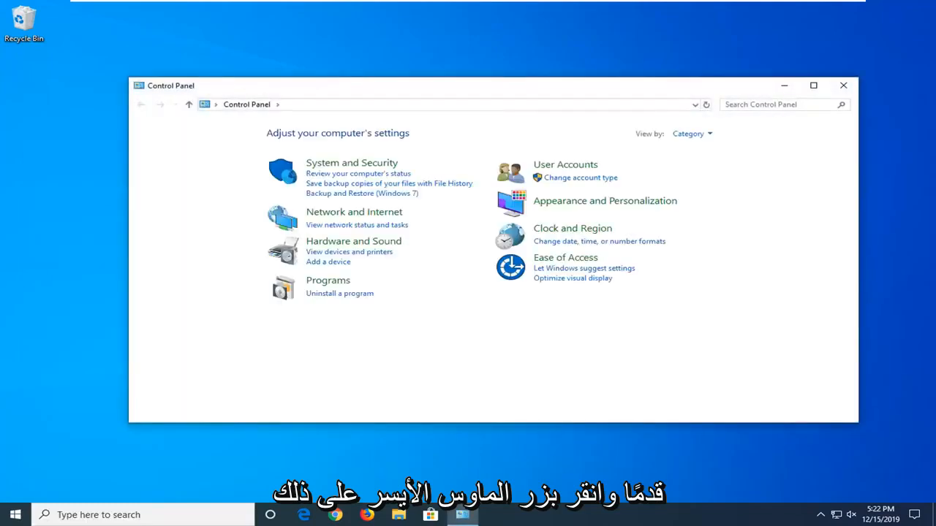
left_click(691, 117)
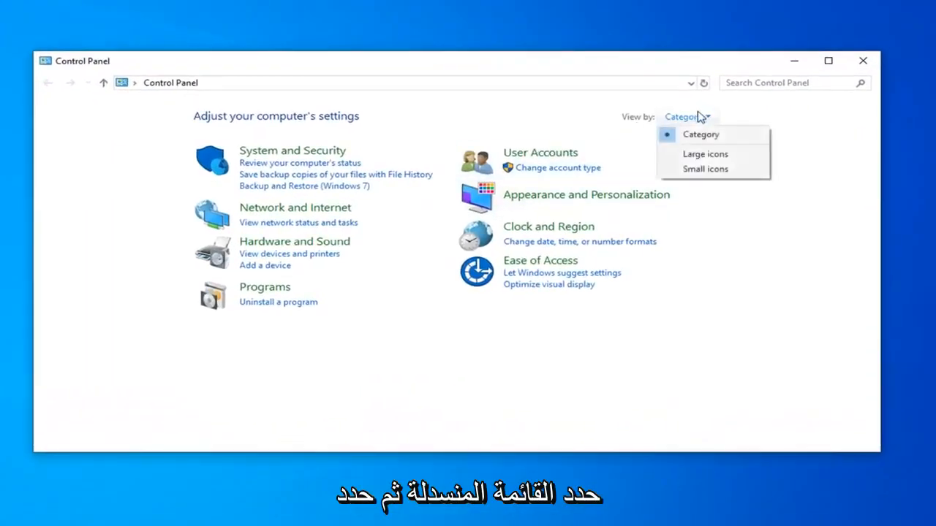
left_click(704, 153)
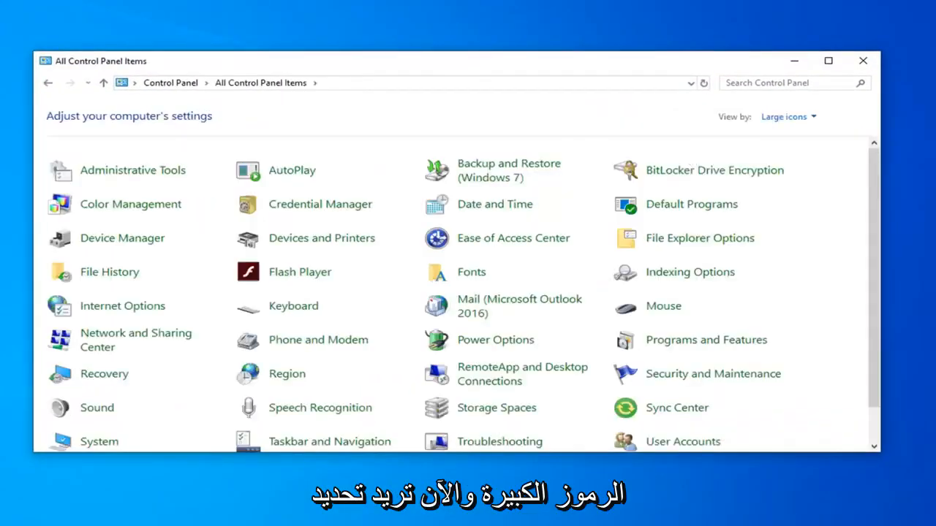
mouse_move(495, 204)
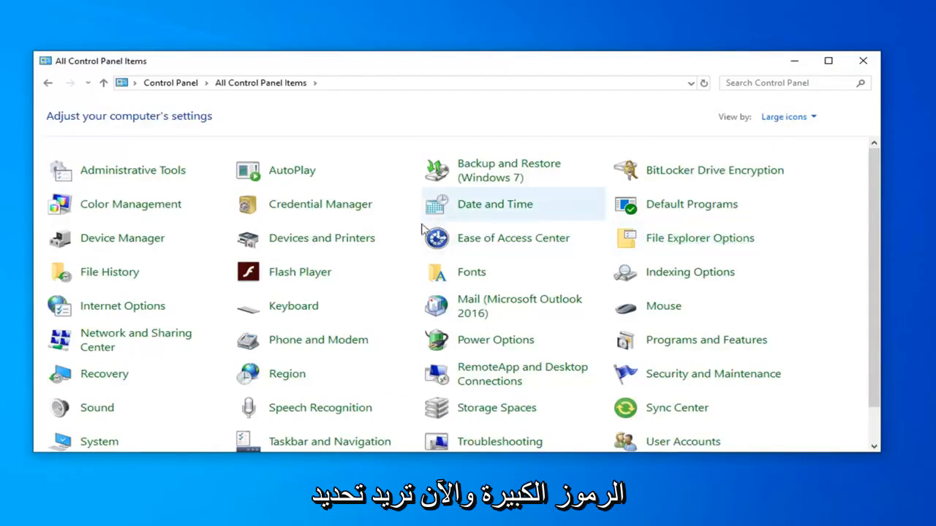
mouse_move(292, 170)
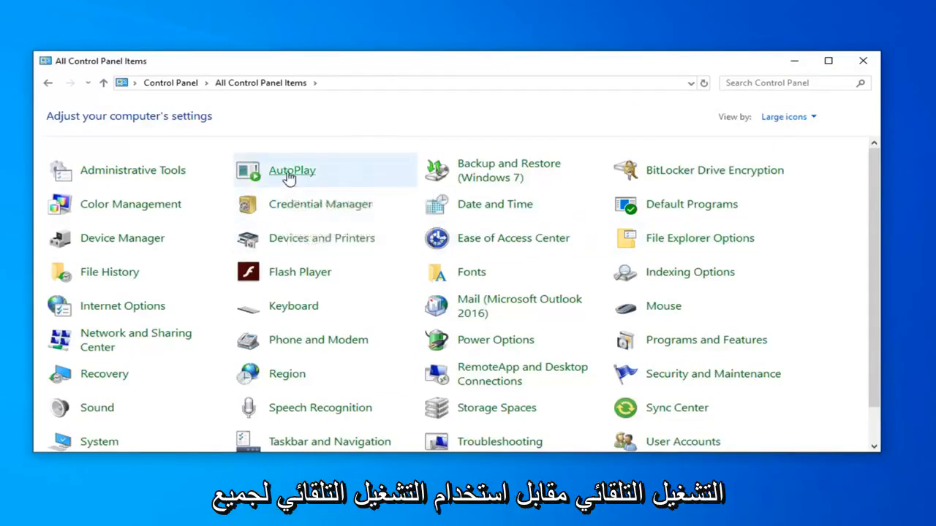
Untick 'Use AutoPlay for all media and devices' on the AutoPlay page, then close the window
left_click(291, 171)
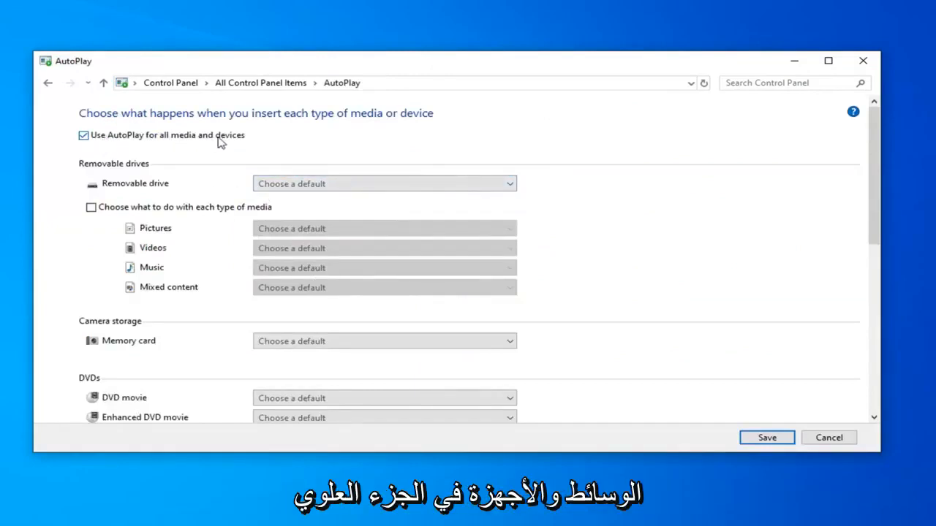
left_click(84, 136)
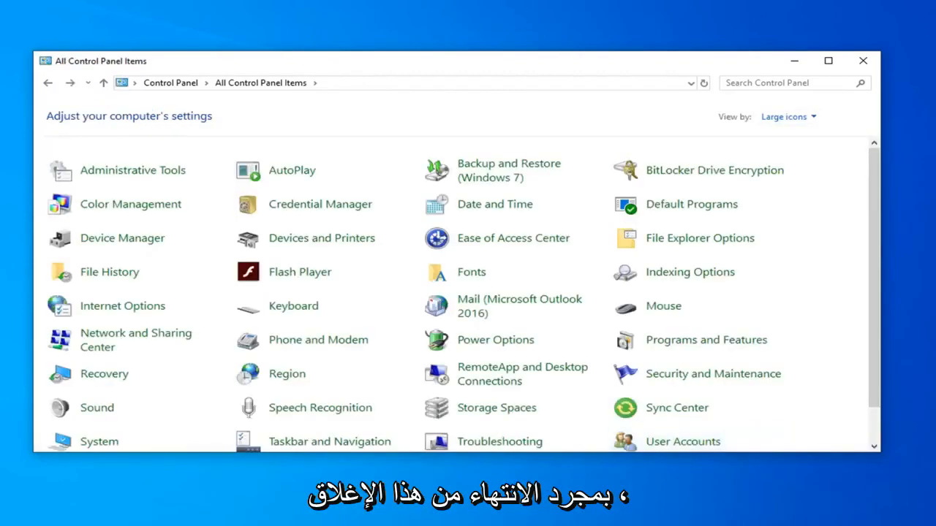
left_click(863, 61)
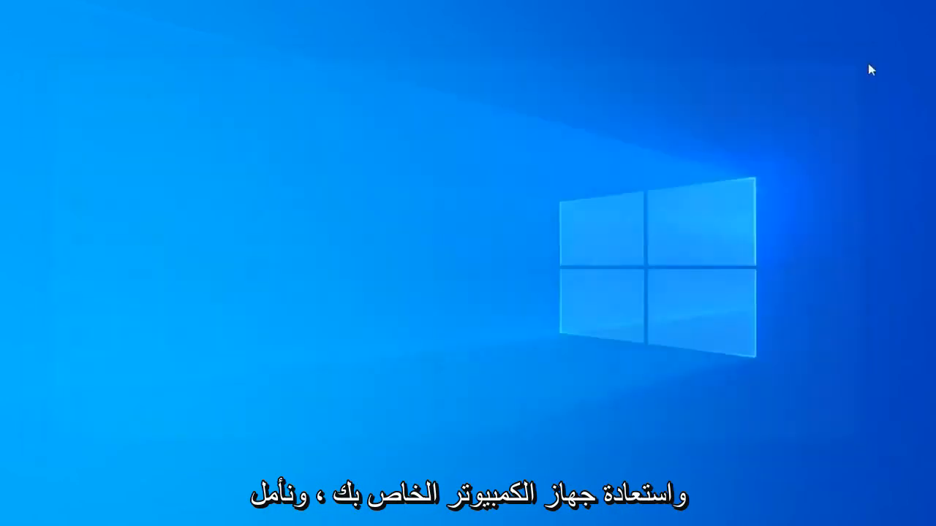